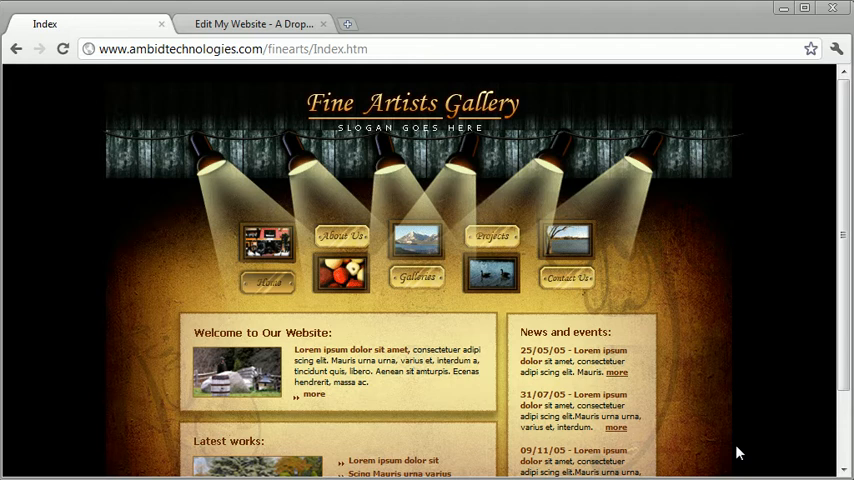
{"action": "mouse_move", "coordinate": [499, 319]}
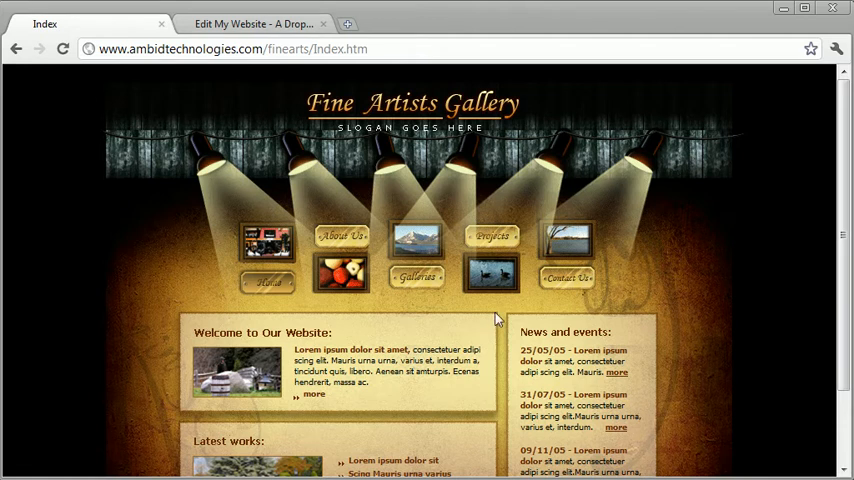
{"action": "mouse_move", "coordinate": [389, 145]}
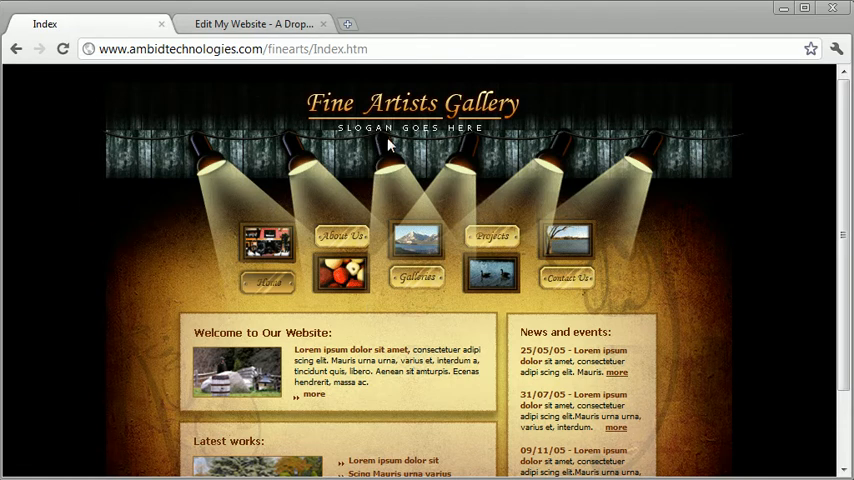
Visit the About Us page, return home, and open the home page in the editor.
{"action": "left_click", "coordinate": [415, 277]}
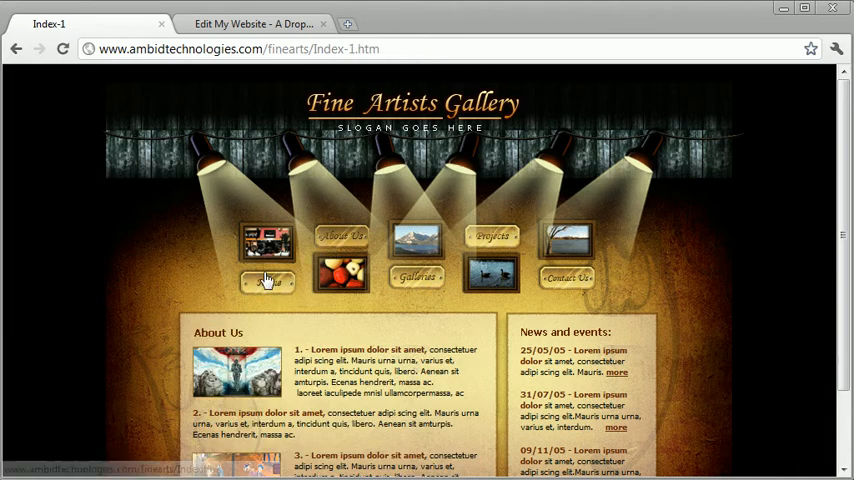
{"action": "left_click", "coordinate": [267, 282]}
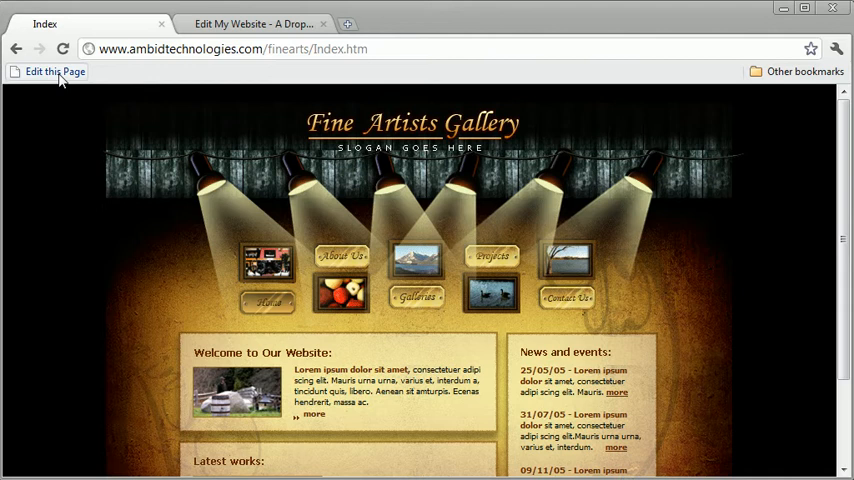
{"action": "left_click", "coordinate": [54, 71]}
{"action": "type", "text": "Wherever you want to mak"}
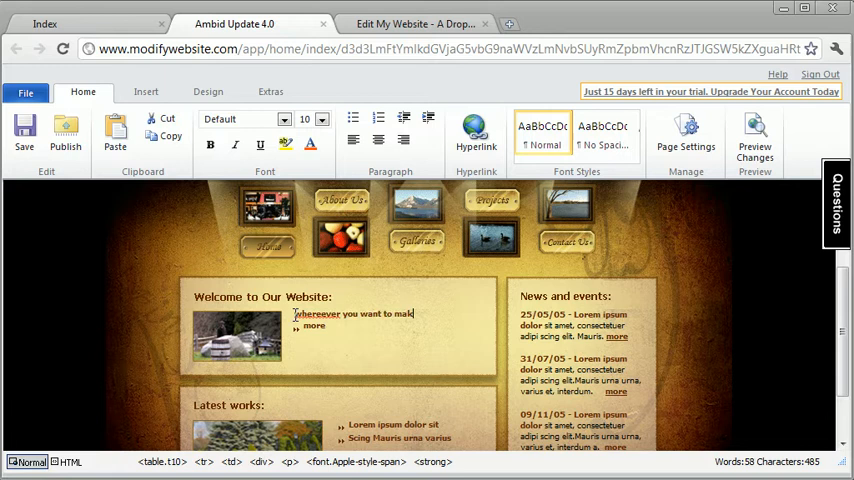
Rewrite the welcome text to 'whereever you want to make a change', italicizing 'want to make a change'.
{"action": "type", "text": "a change"}
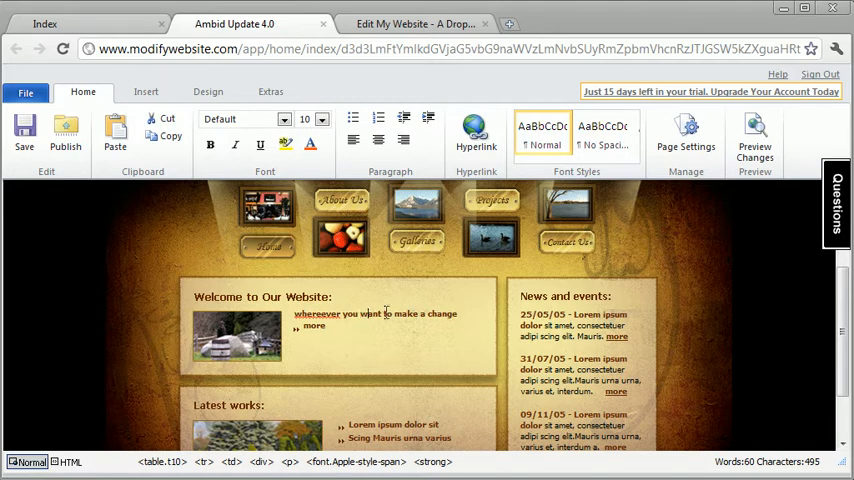
{"action": "left_click_drag", "start_coordinate": [360, 313], "coordinate": [448, 313]}
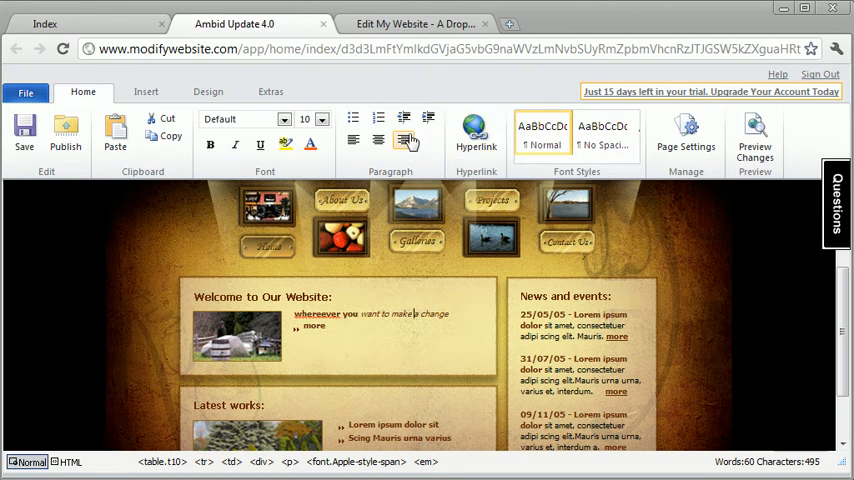
{"action": "left_click", "coordinate": [146, 91]}
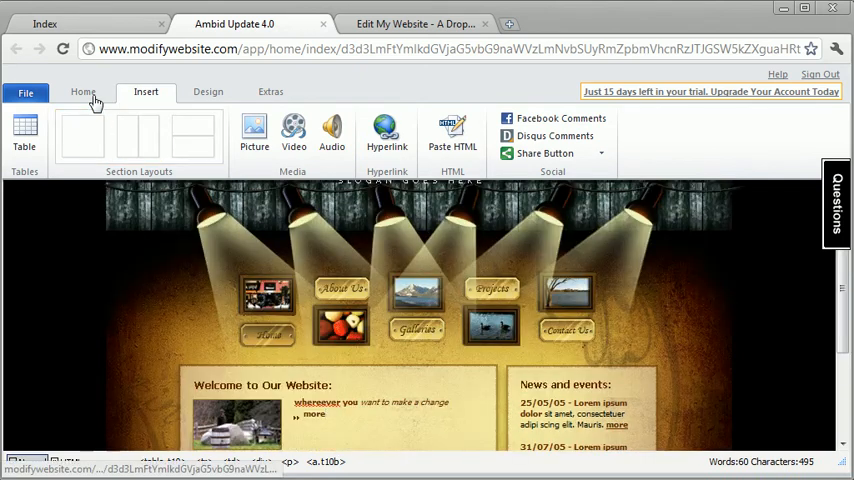
Publish the home page edit so the live site shows the new welcome wording.
{"action": "left_click", "coordinate": [83, 91]}
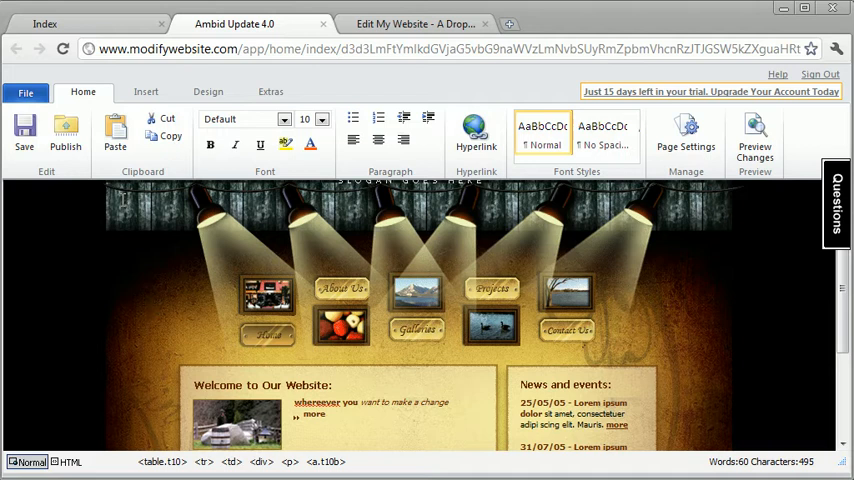
{"action": "left_click", "coordinate": [64, 131]}
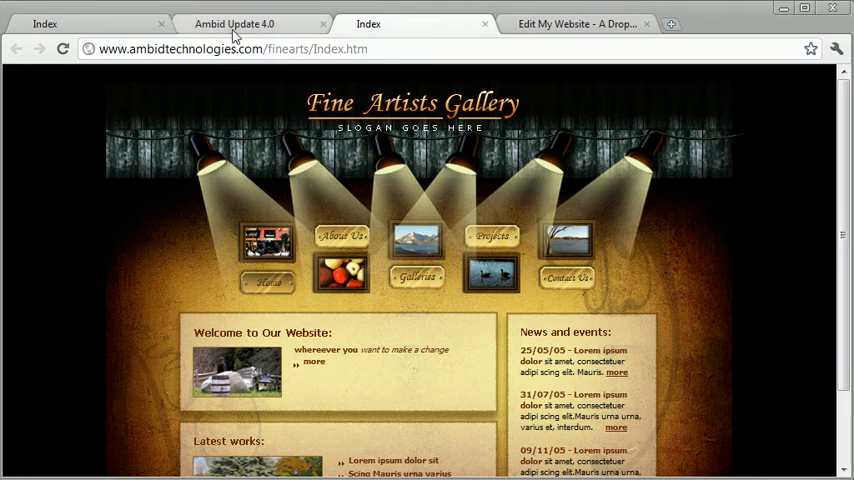
Navigate the live gallery site to its Projects page.
{"action": "left_click", "coordinate": [234, 24]}
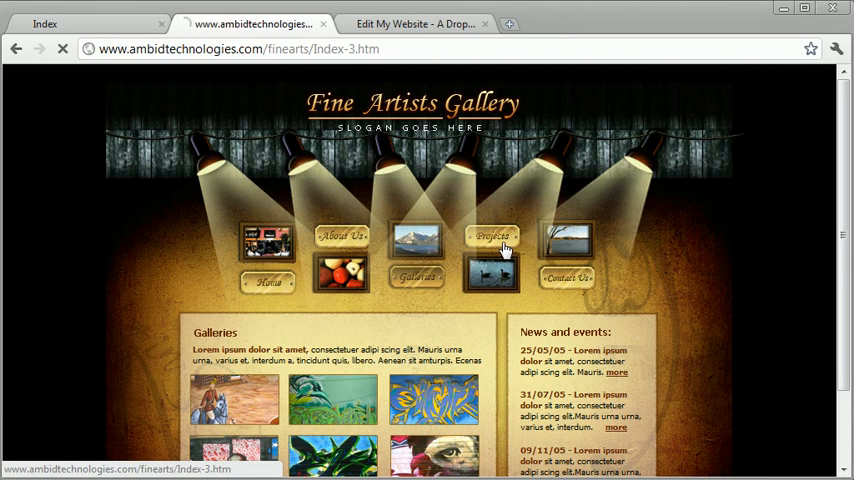
{"action": "left_click", "coordinate": [491, 237]}
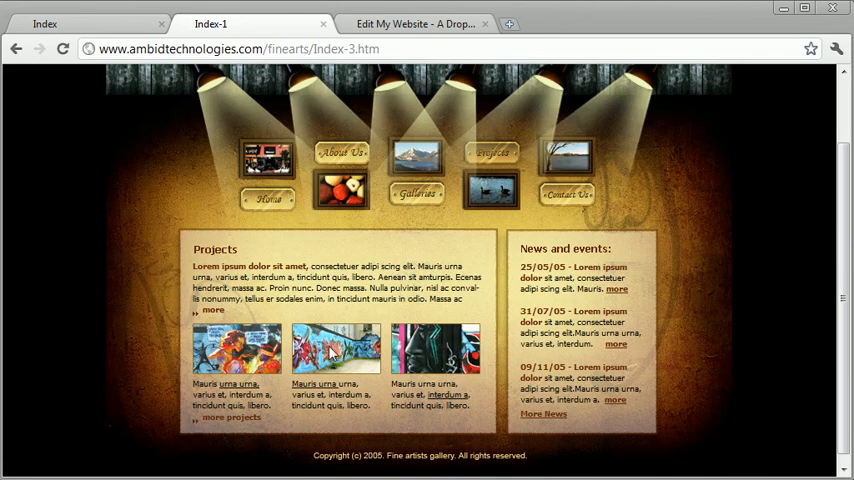
{"action": "mouse_move", "coordinate": [377, 371]}
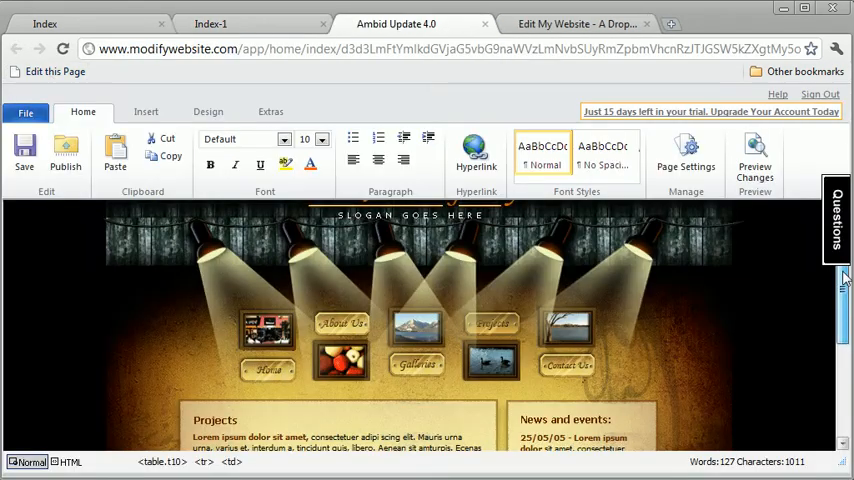
Scroll to the Projects picture row and remove the middle image.
{"action": "scroll", "scroll_direction": "down", "scroll_amount": 3}
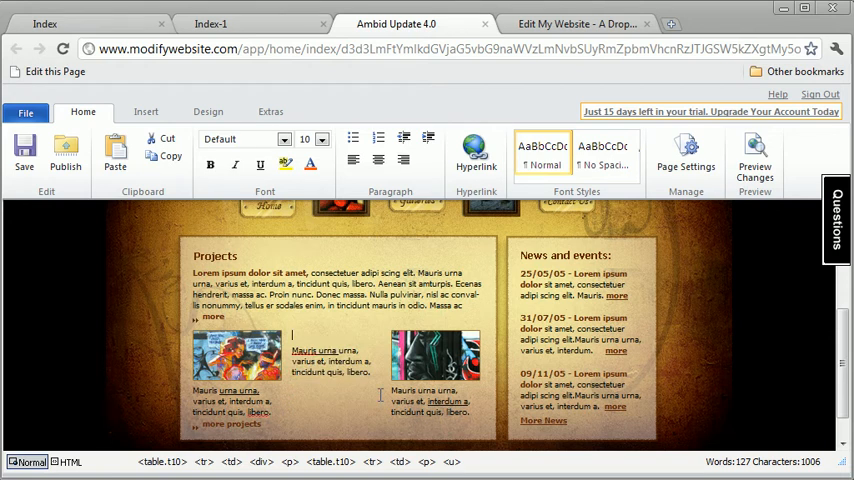
{"action": "left_click", "coordinate": [146, 111]}
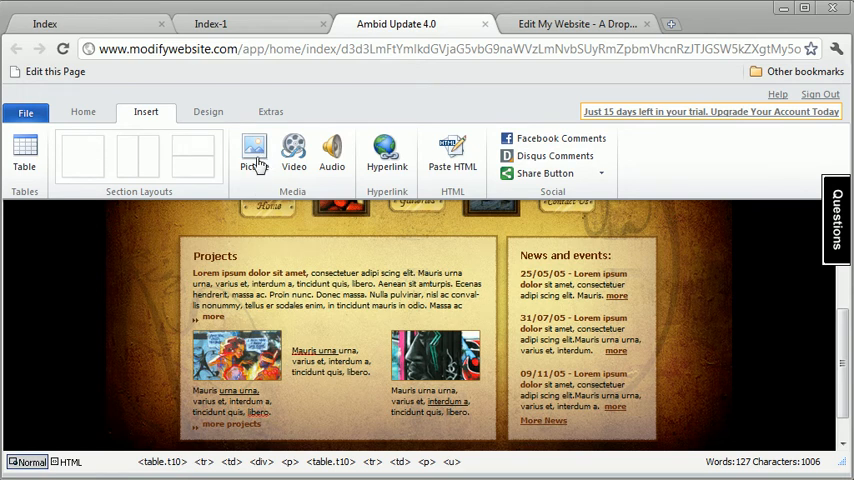
Insert arts.jpg into the empty middle picture spot on the Projects page.
{"action": "left_click", "coordinate": [254, 155]}
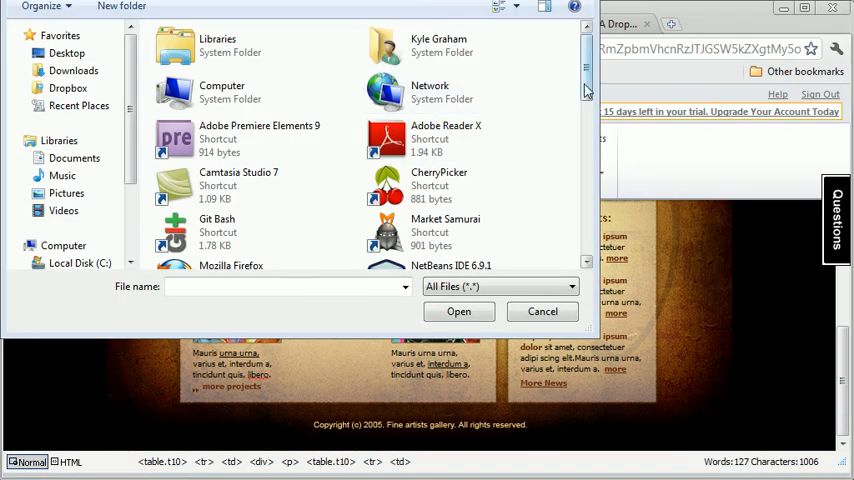
{"action": "scroll", "scroll_direction": "down", "scroll_amount": 3}
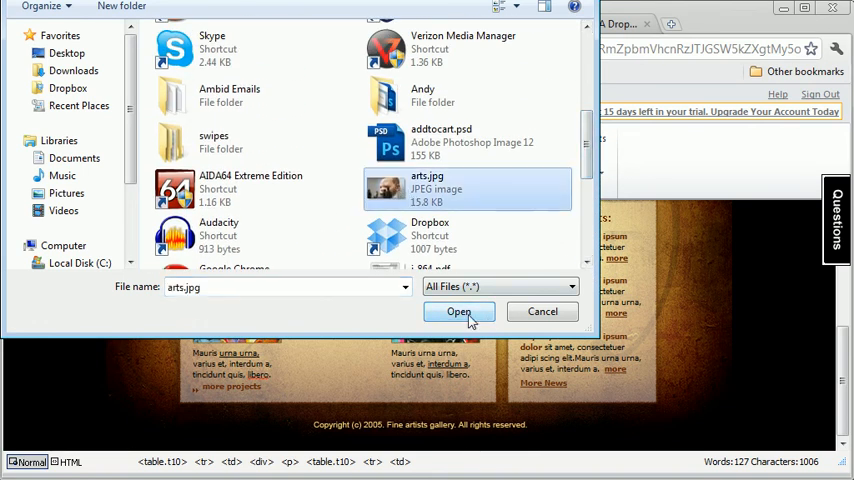
{"action": "left_click", "coordinate": [459, 311]}
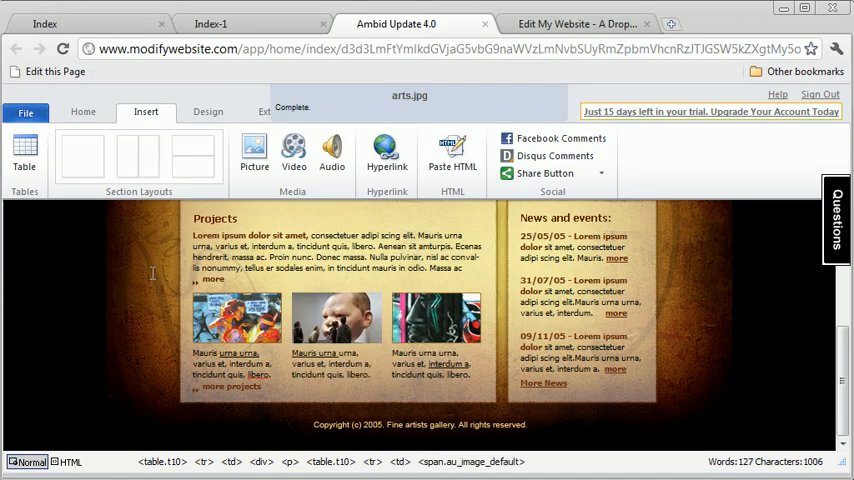
{"action": "mouse_move", "coordinate": [87, 258]}
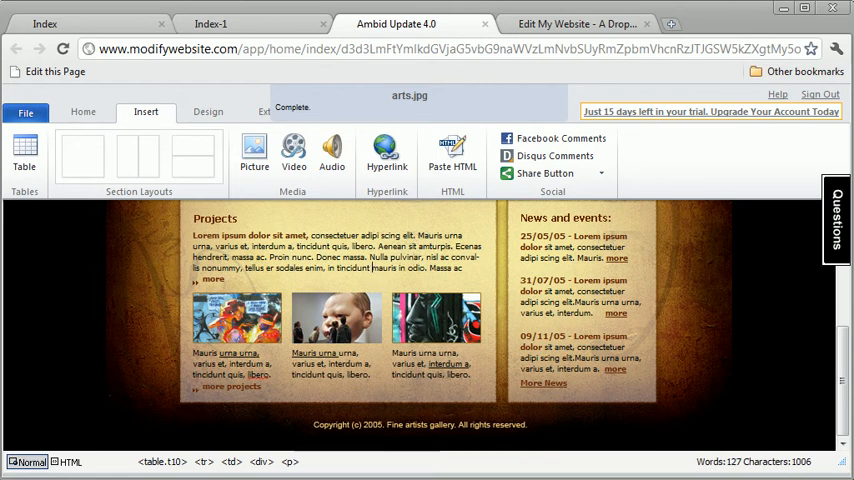
{"action": "left_click", "coordinate": [82, 111]}
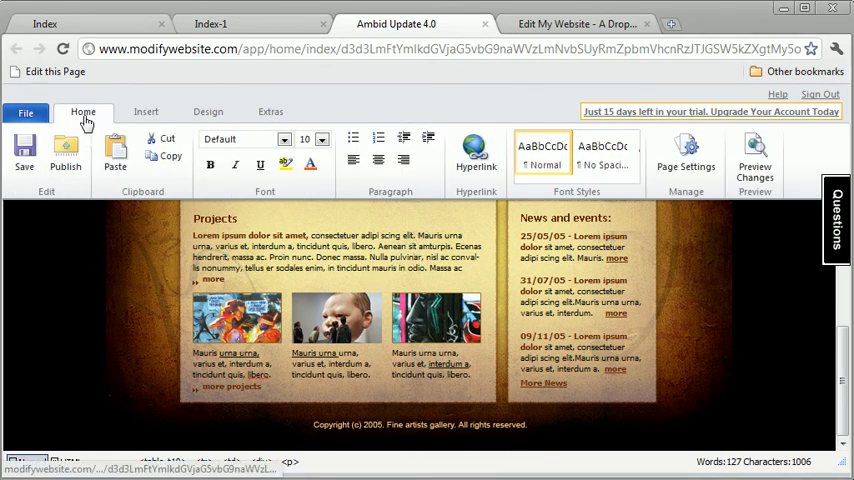
Publish the Projects page and check the live page showing the child photo.
{"action": "left_click", "coordinate": [65, 155]}
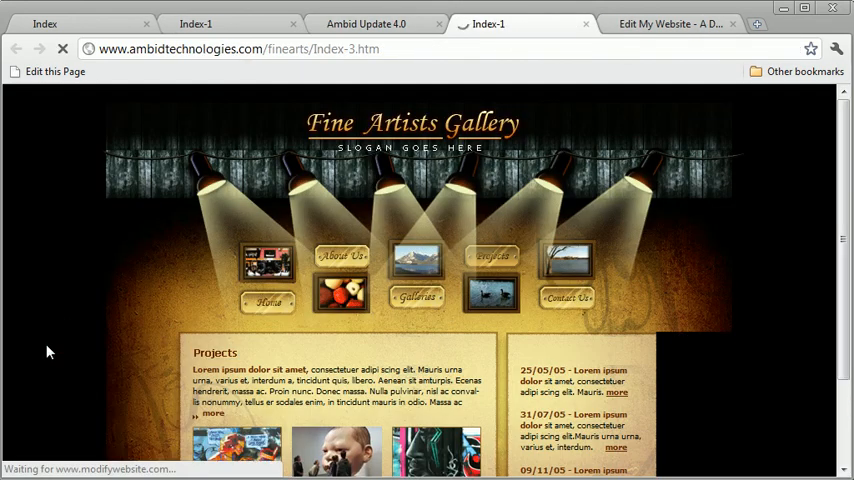
{"action": "scroll", "scroll_direction": "down", "scroll_amount": 3}
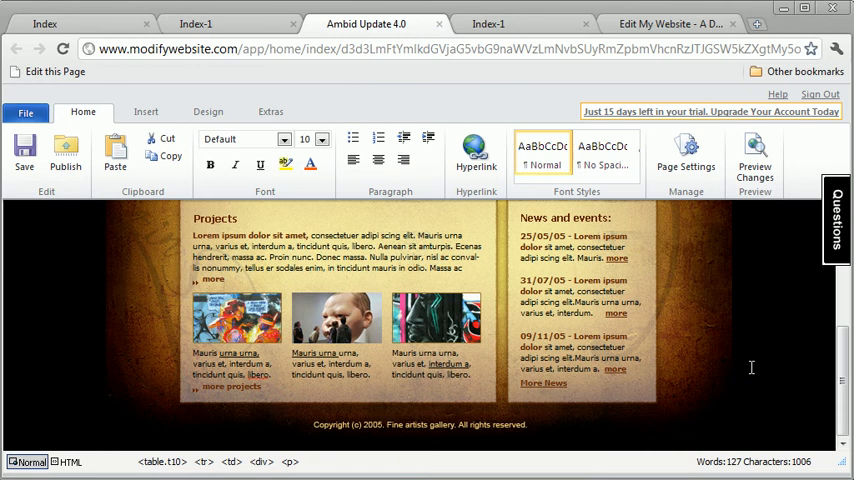
{"action": "mouse_move", "coordinate": [719, 368]}
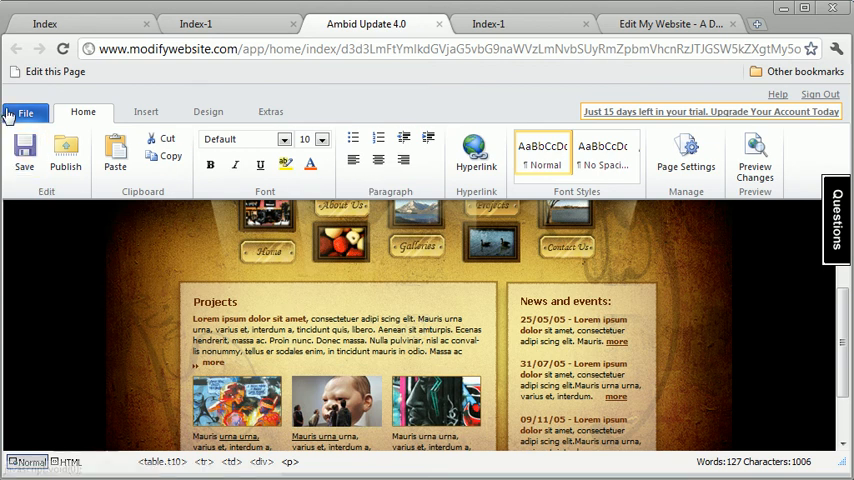
{"action": "left_click", "coordinate": [25, 113]}
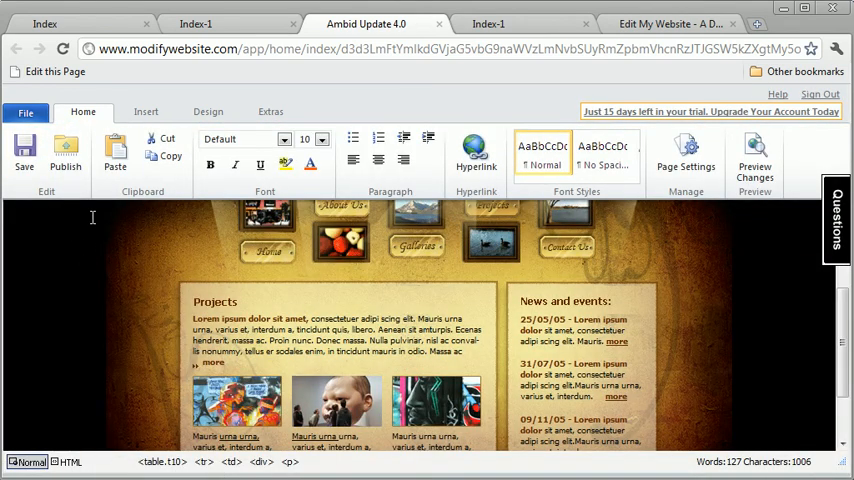
{"action": "mouse_move", "coordinate": [155, 236]}
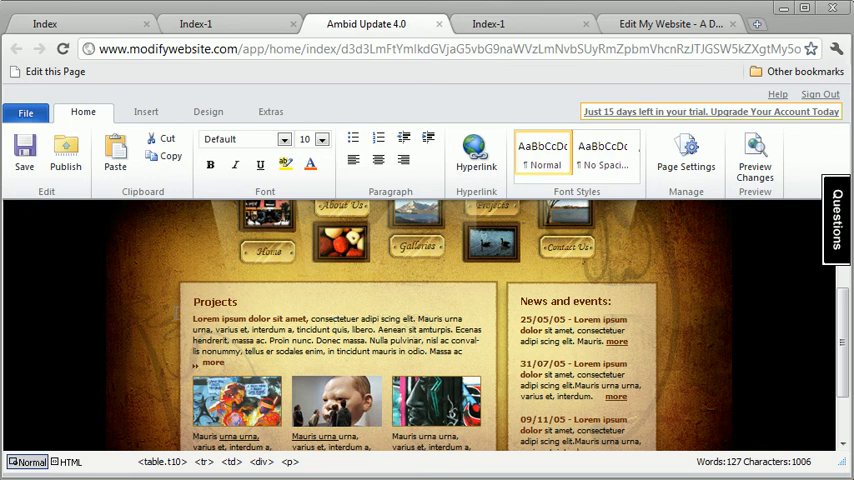
{"action": "mouse_move", "coordinate": [150, 260]}
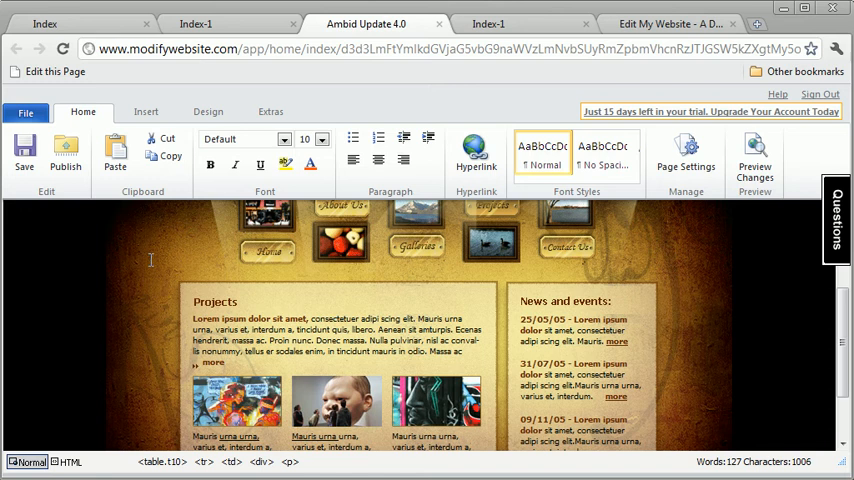
{"action": "left_click", "coordinate": [146, 111]}
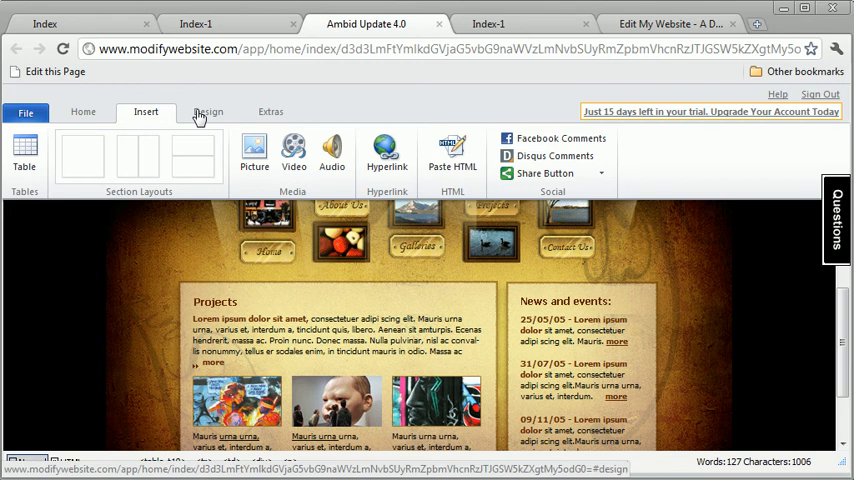
{"action": "mouse_move", "coordinate": [199, 118]}
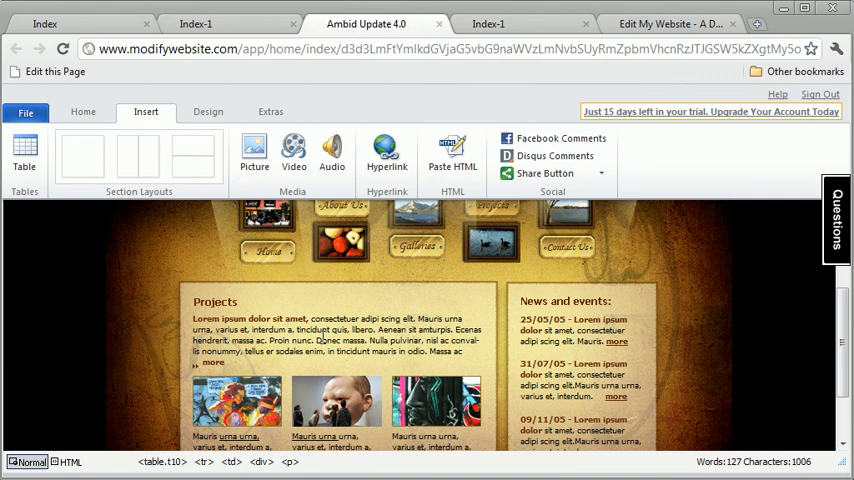
Switch to the Edit My Website tab with the Ambid Update start page.
{"action": "left_click", "coordinate": [670, 23]}
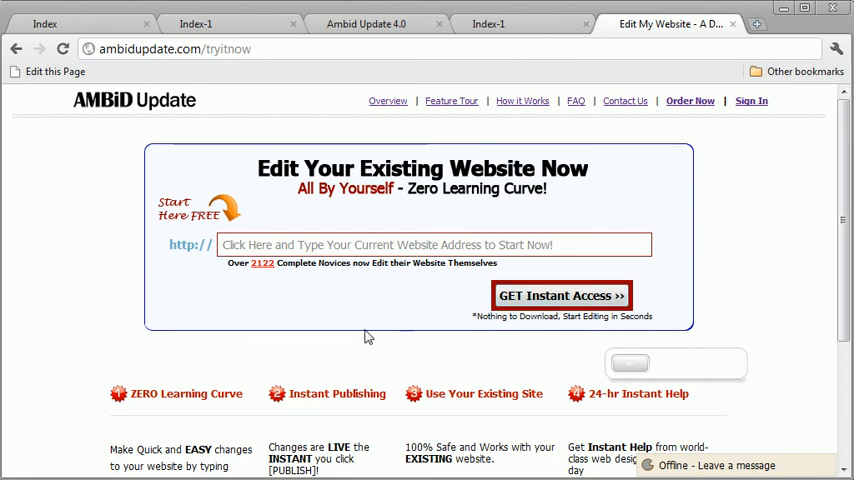
{"action": "mouse_move", "coordinate": [347, 336]}
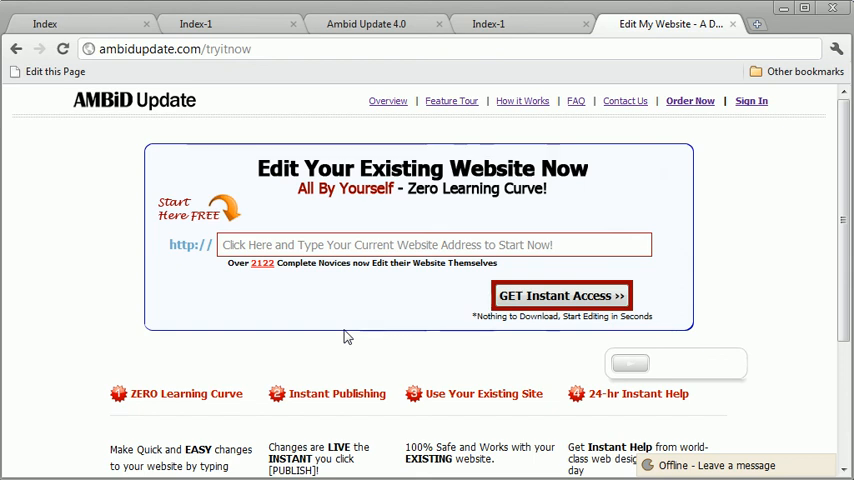
{"action": "mouse_move", "coordinate": [350, 335]}
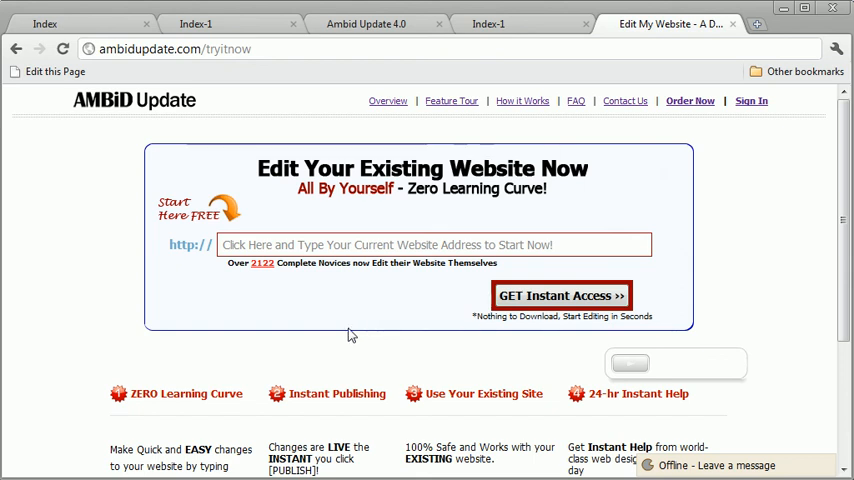